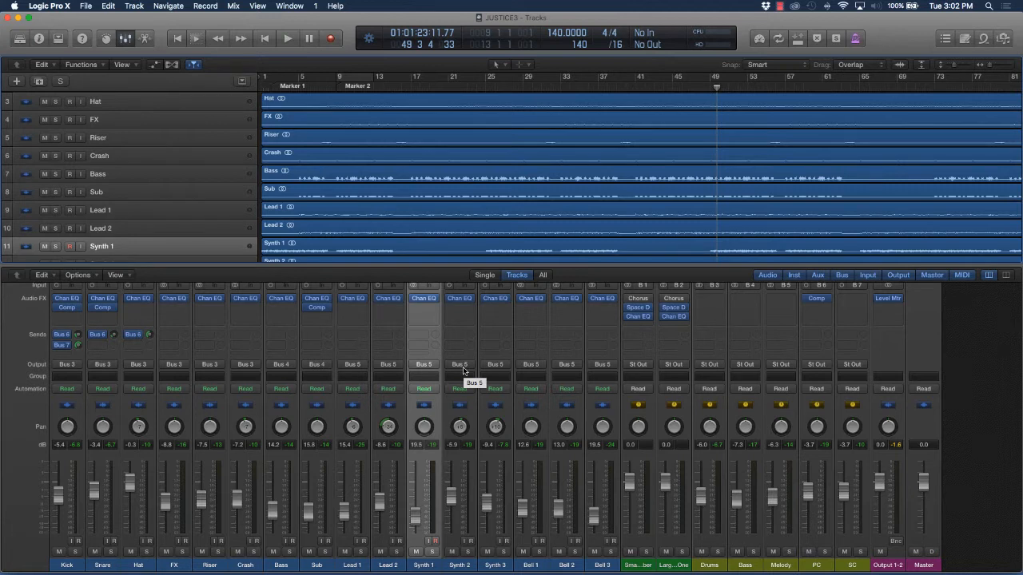
{"action": "mouse_move", "coordinate": [454, 409]}
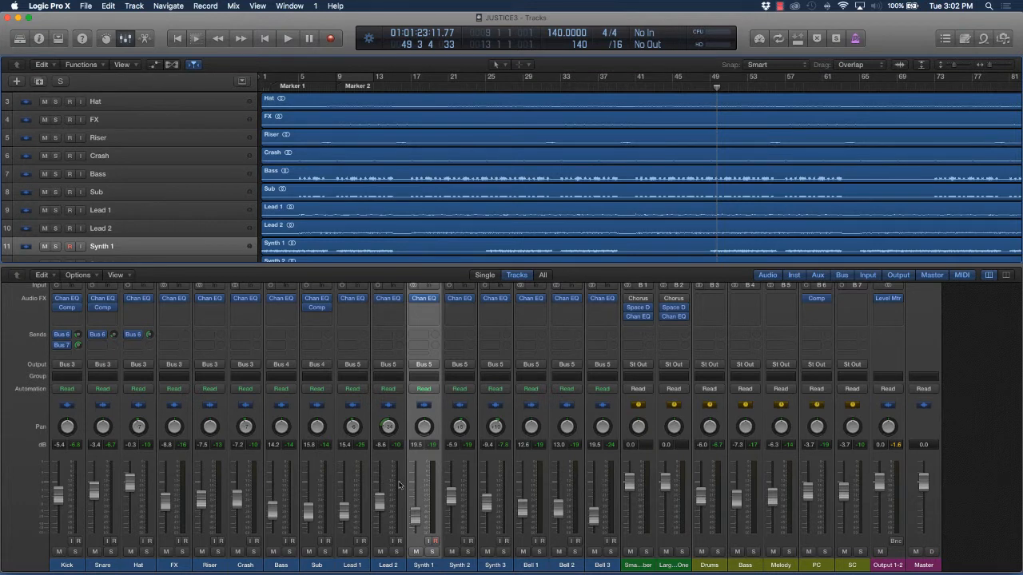
{"action": "mouse_move", "coordinate": [178, 484]}
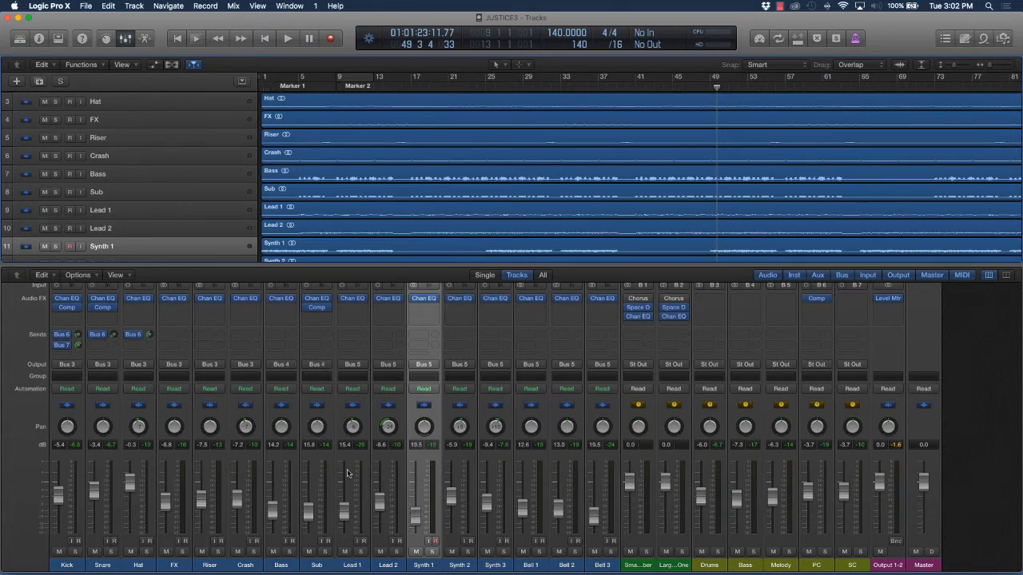
{"action": "mouse_move", "coordinate": [326, 477]}
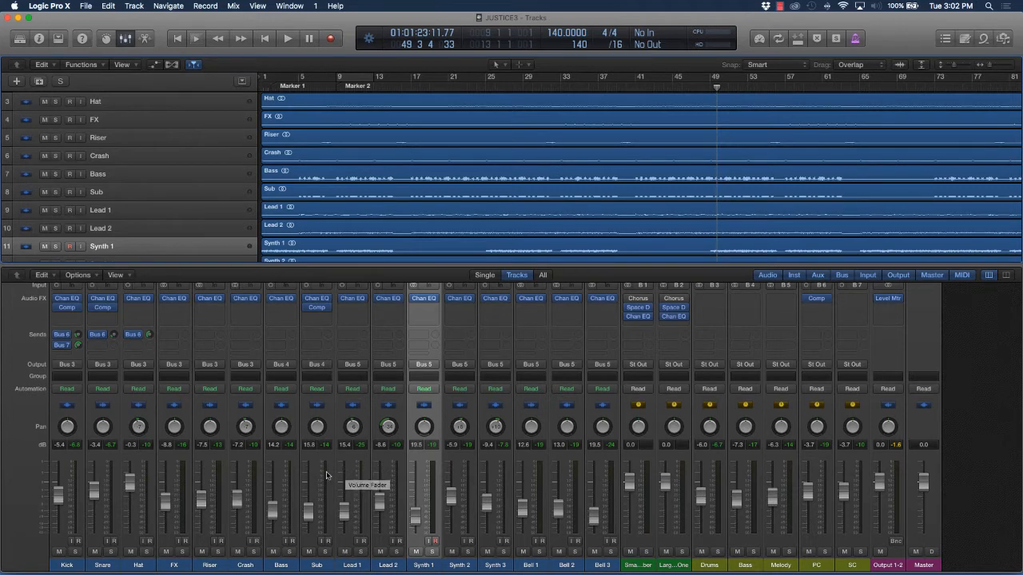
{"action": "mouse_move", "coordinate": [52, 532]}
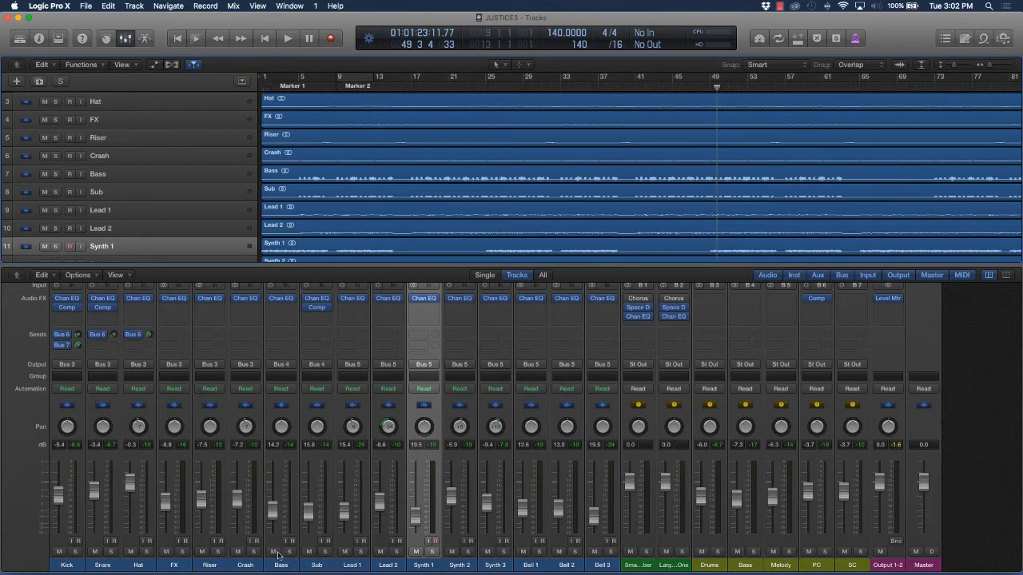
{"action": "mouse_move", "coordinate": [279, 547]}
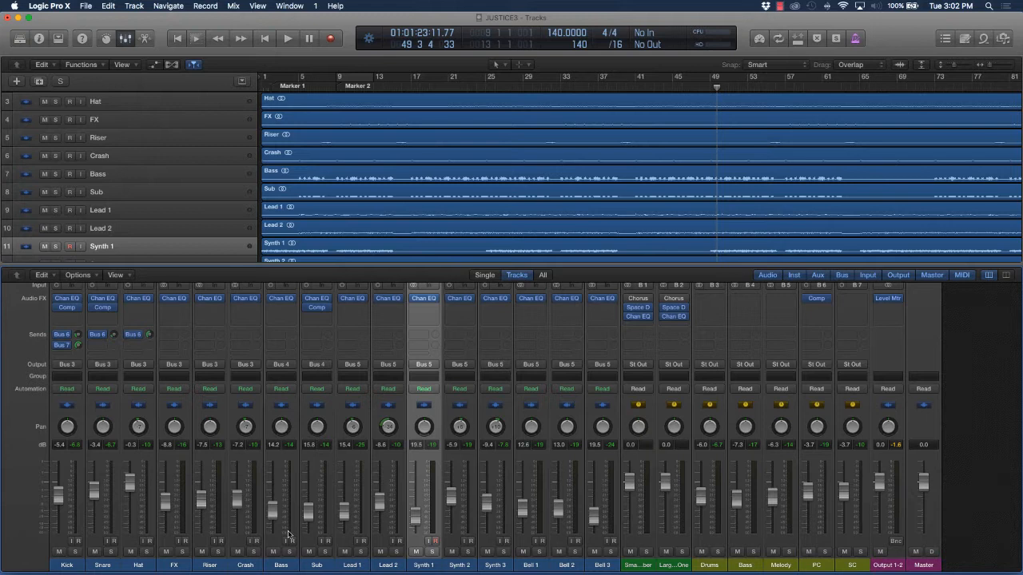
{"action": "mouse_move", "coordinate": [286, 525]}
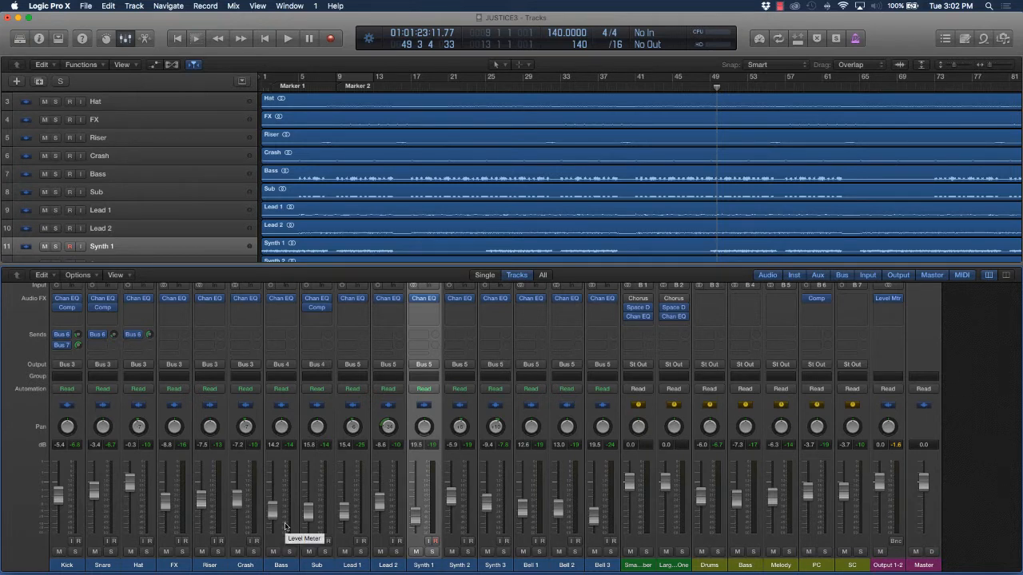
{"action": "mouse_move", "coordinate": [275, 555]}
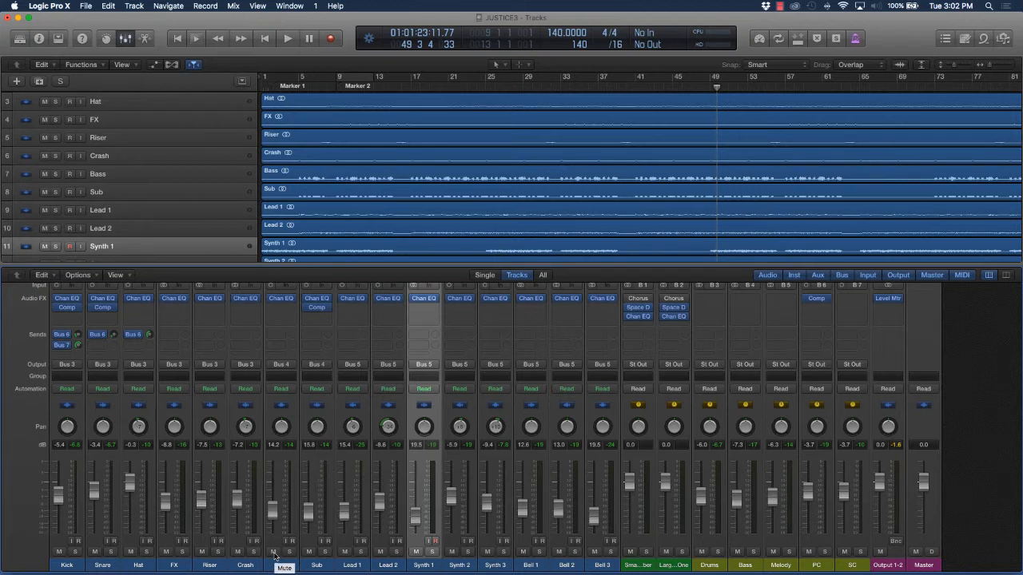
{"action": "mouse_move", "coordinate": [165, 555]}
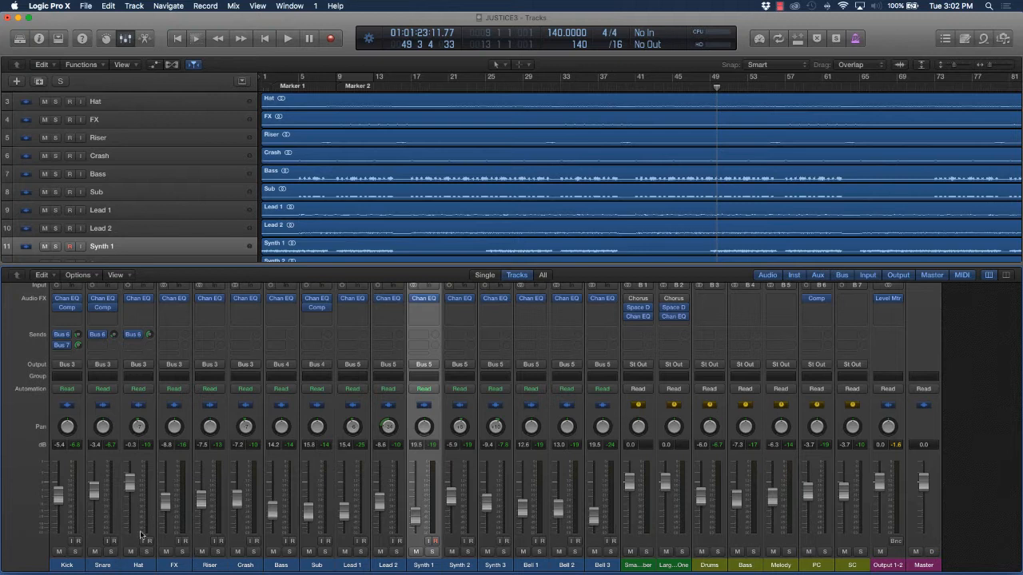
{"action": "mouse_move", "coordinate": [482, 525]}
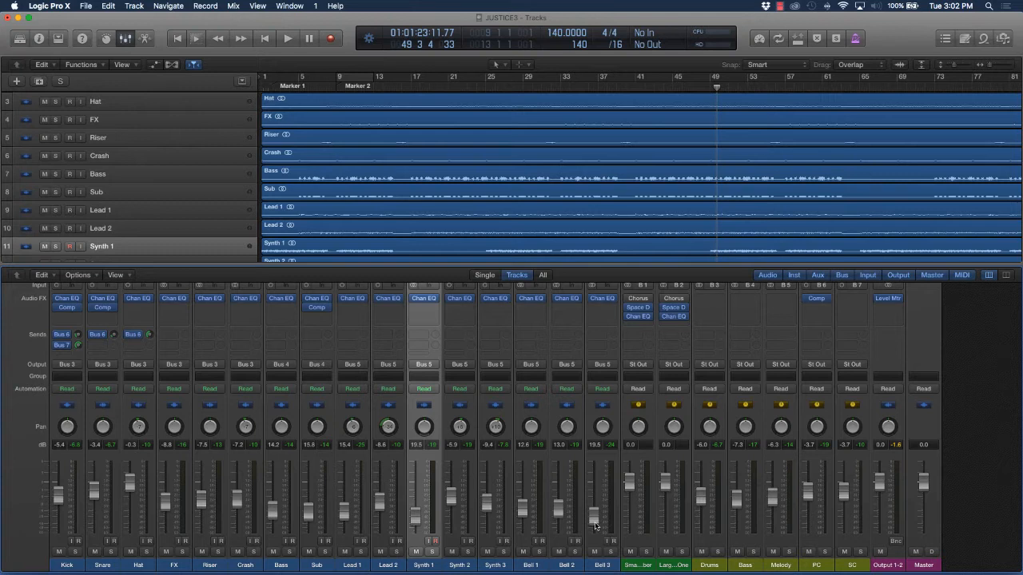
{"action": "mouse_move", "coordinate": [542, 472]}
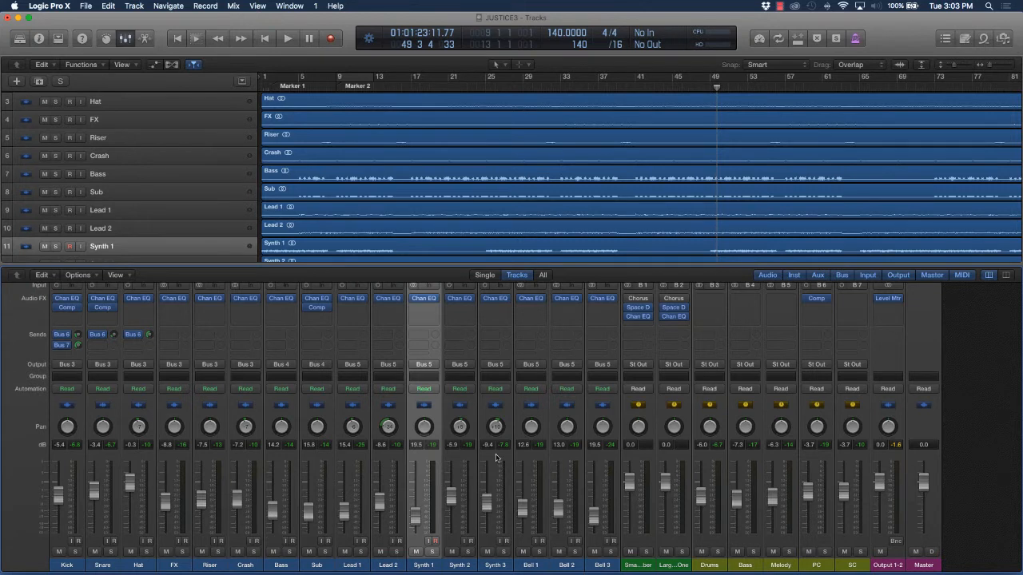
{"action": "mouse_move", "coordinate": [550, 494]}
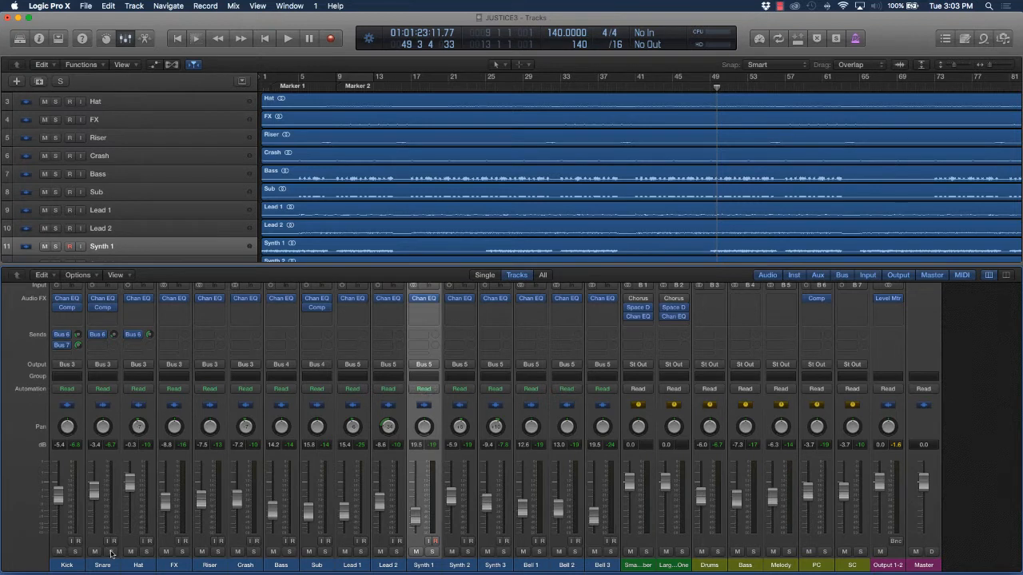
{"action": "mouse_move", "coordinate": [192, 353]}
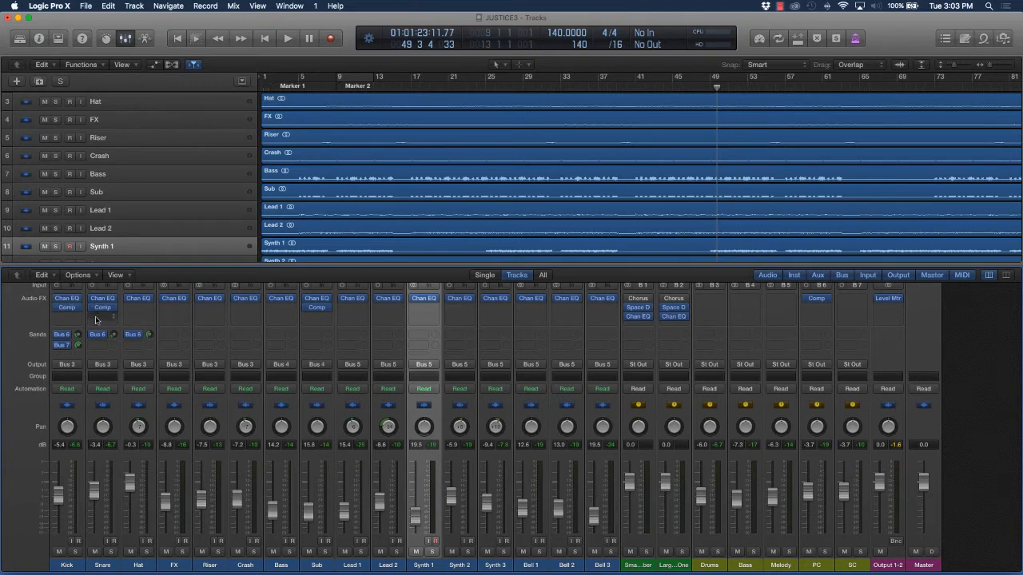
Add a Bus 2 (Large Hall) send on the Snare channel strip.
{"action": "left_click", "coordinate": [102, 308]}
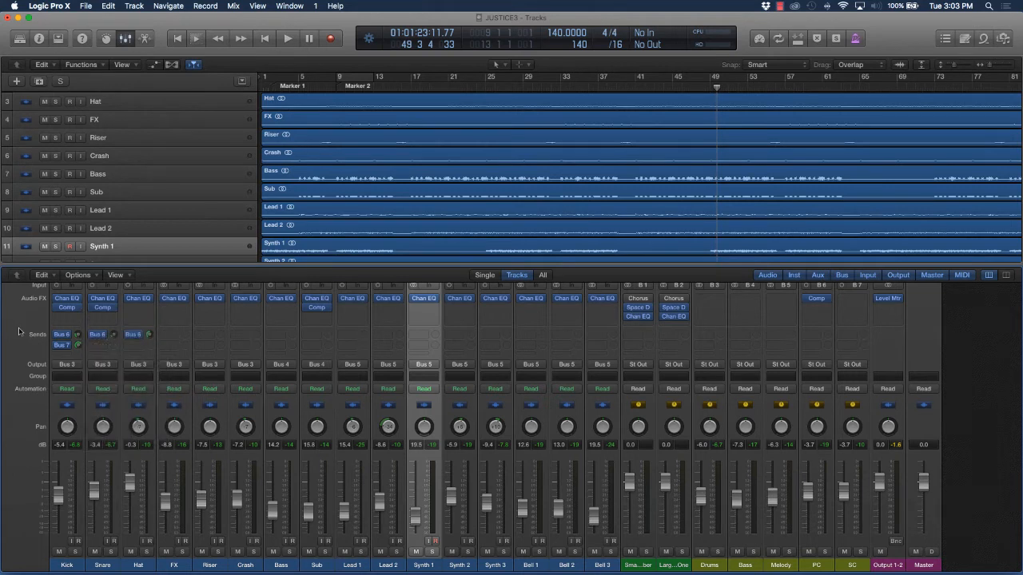
{"action": "mouse_move", "coordinate": [347, 518]}
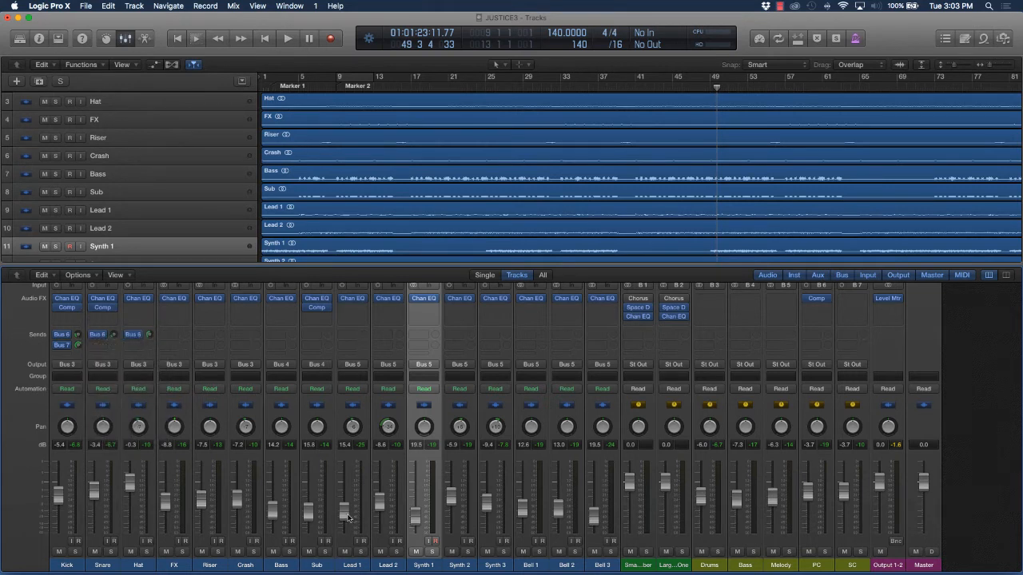
{"action": "mouse_move", "coordinate": [624, 504]}
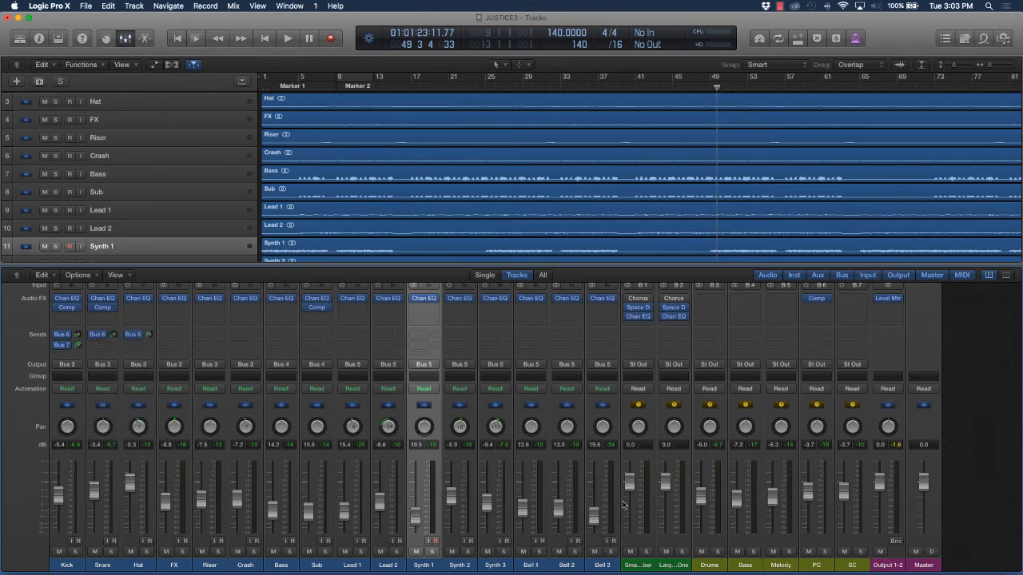
{"action": "mouse_move", "coordinate": [476, 454]}
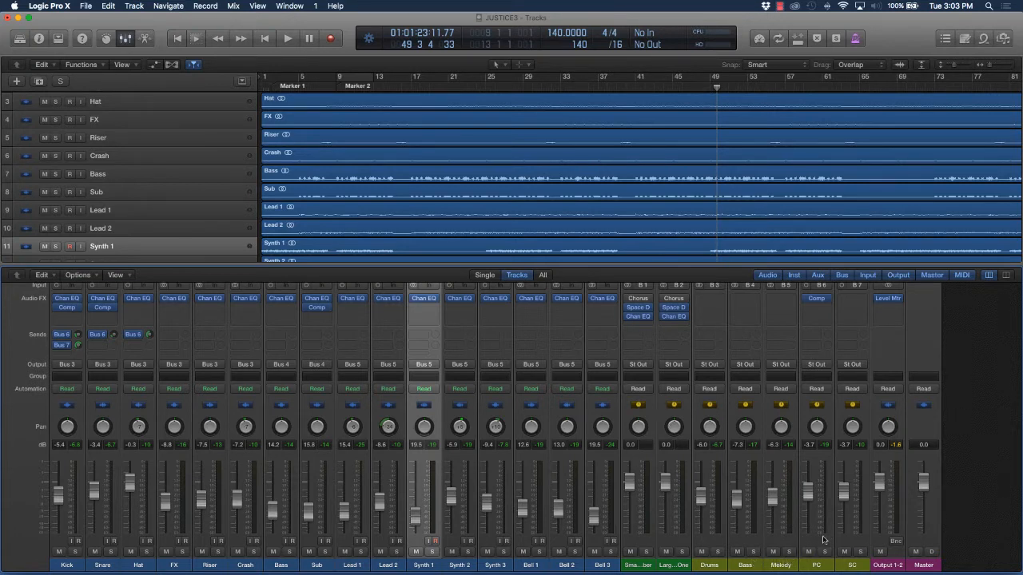
{"action": "mouse_move", "coordinate": [815, 323]}
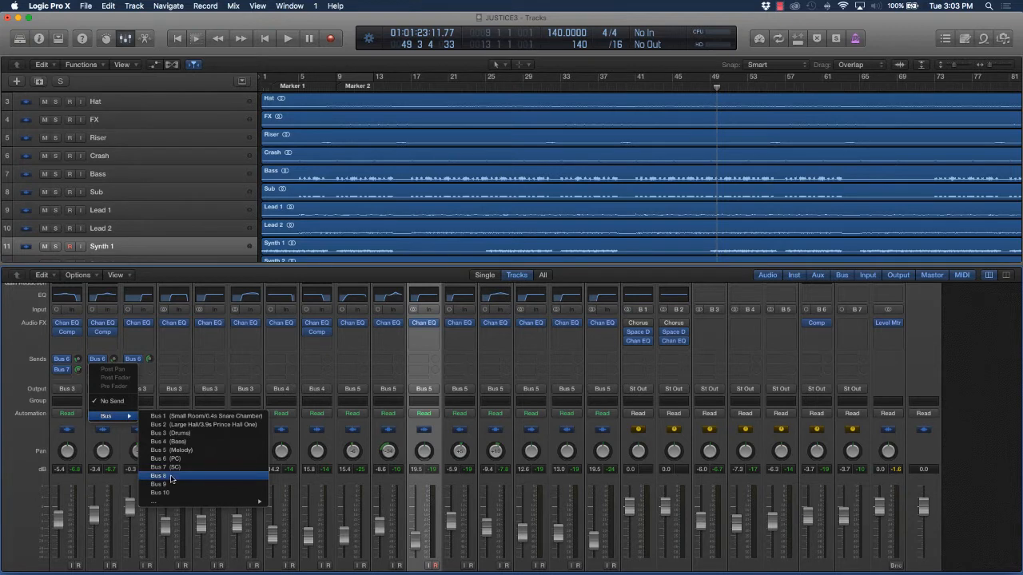
{"action": "mouse_move", "coordinate": [204, 425]}
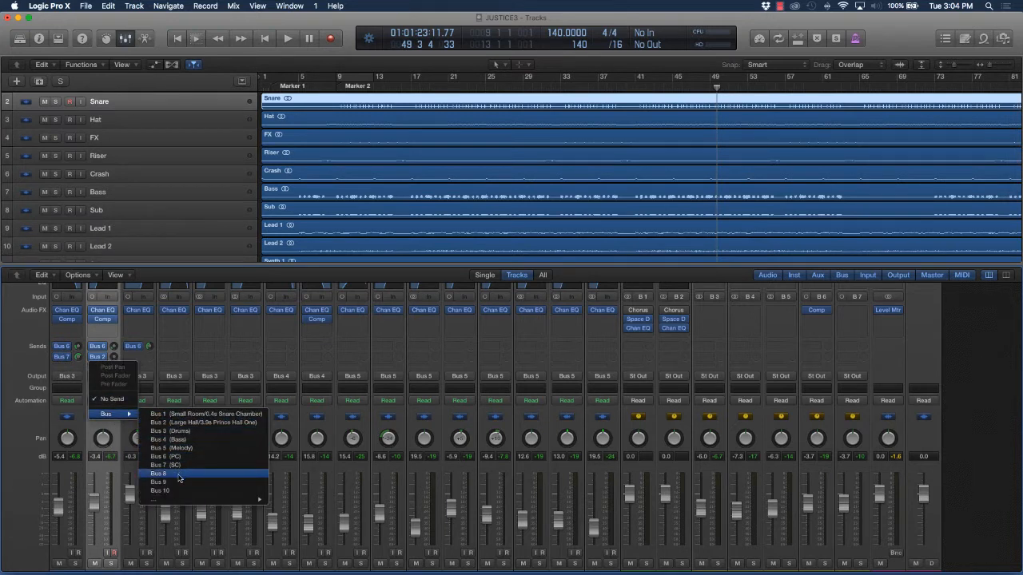
Route the Snare's third send to Bus 8, creating a new Aux 8 channel.
{"action": "left_click", "coordinate": [158, 473]}
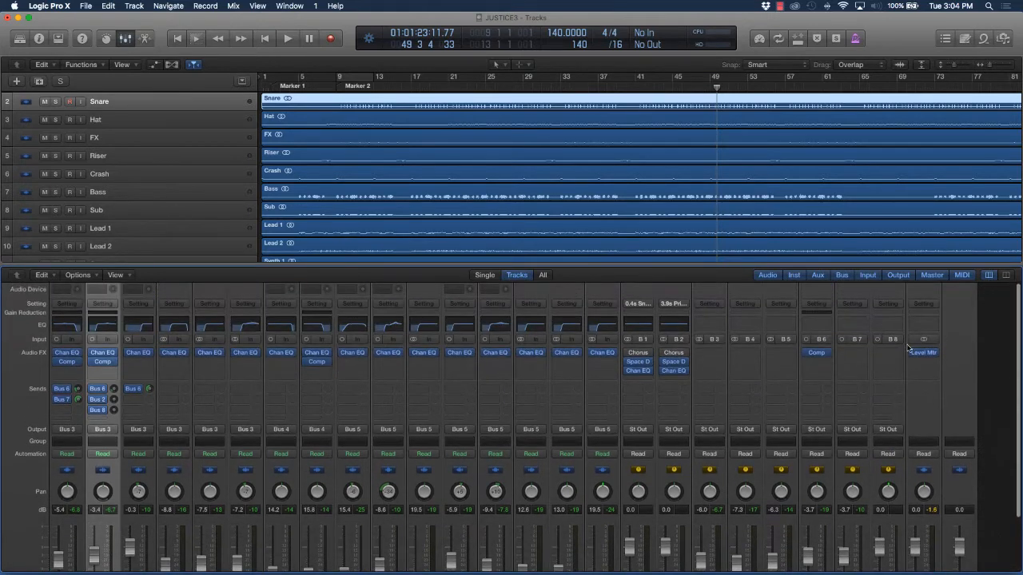
{"action": "left_click", "coordinate": [923, 352]}
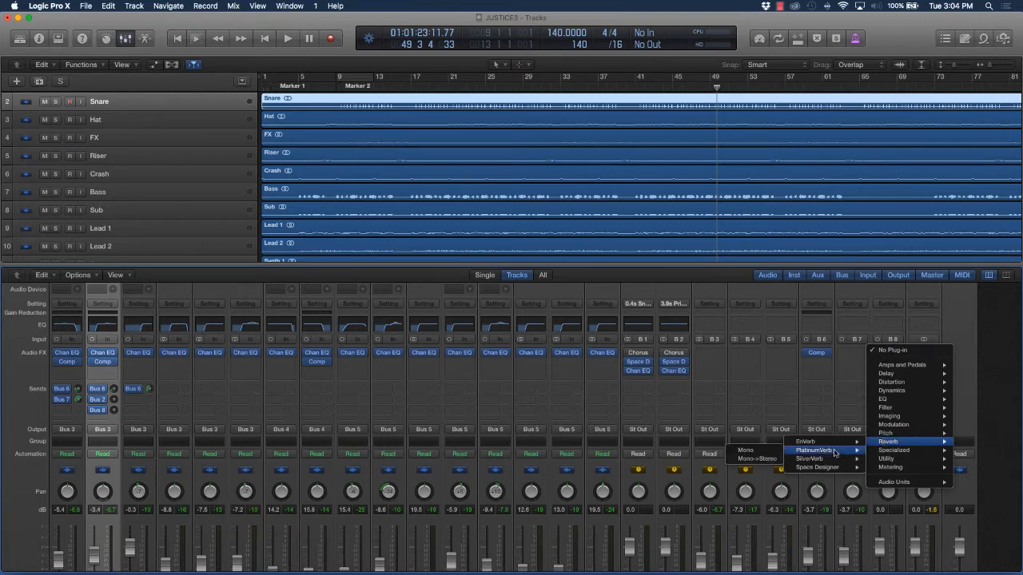
Load a Stereo PlatinumVerb onto the Aux 8 Audio FX slot.
{"action": "left_click", "coordinate": [815, 450]}
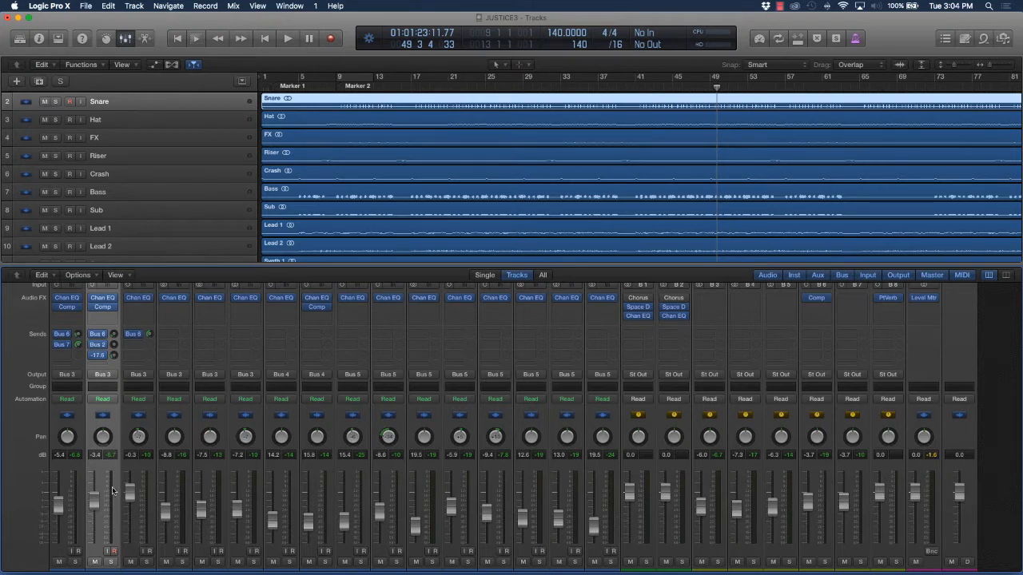
Solo the Snare over bars 41–57, move its third send to Bus 1, raise Bus 2 send to -18.8 dB.
{"action": "left_click", "coordinate": [286, 38]}
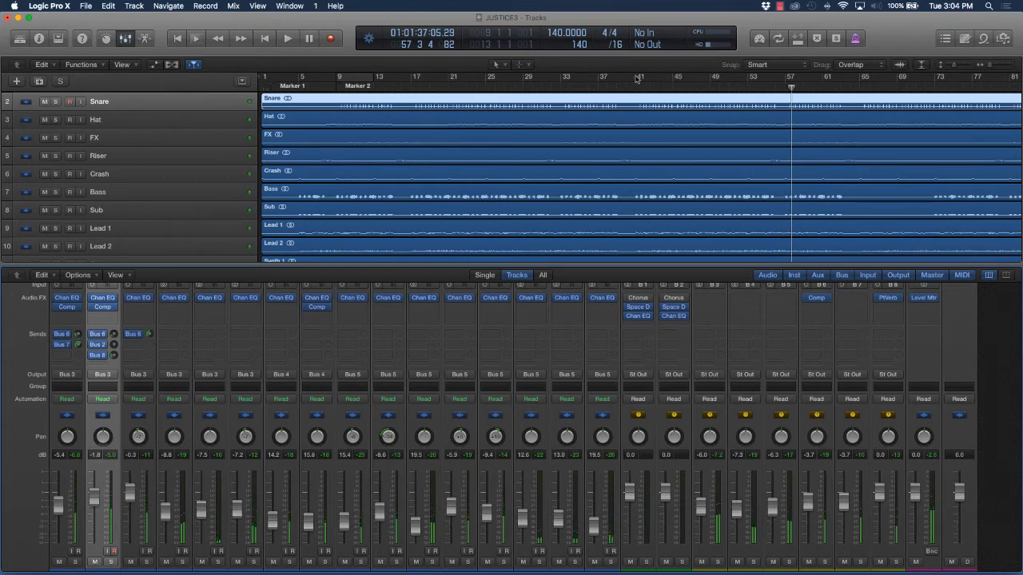
{"action": "left_click_drag", "start_coordinate": [639, 77], "coordinate": [783, 77]}
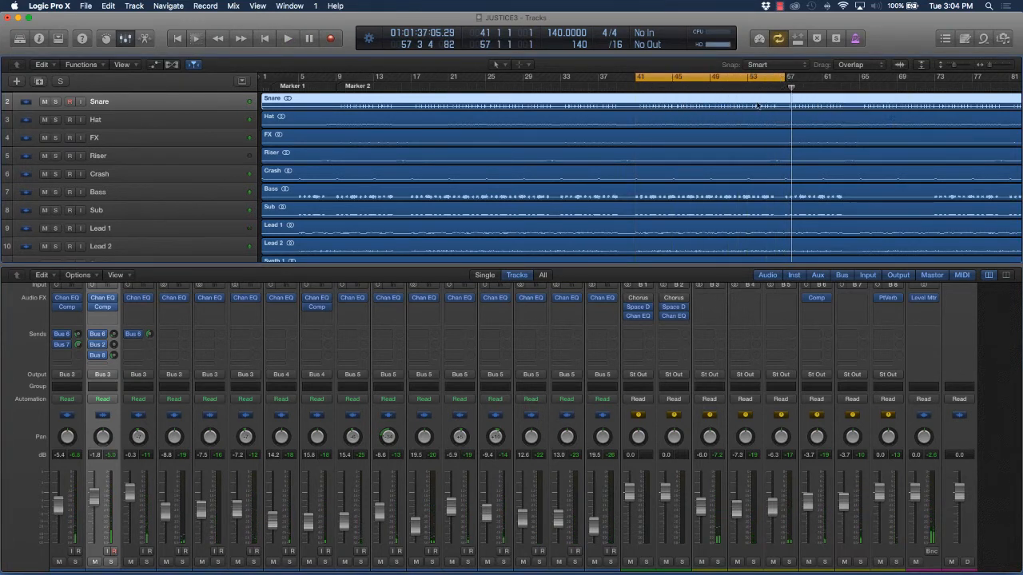
{"action": "left_click", "coordinate": [286, 38]}
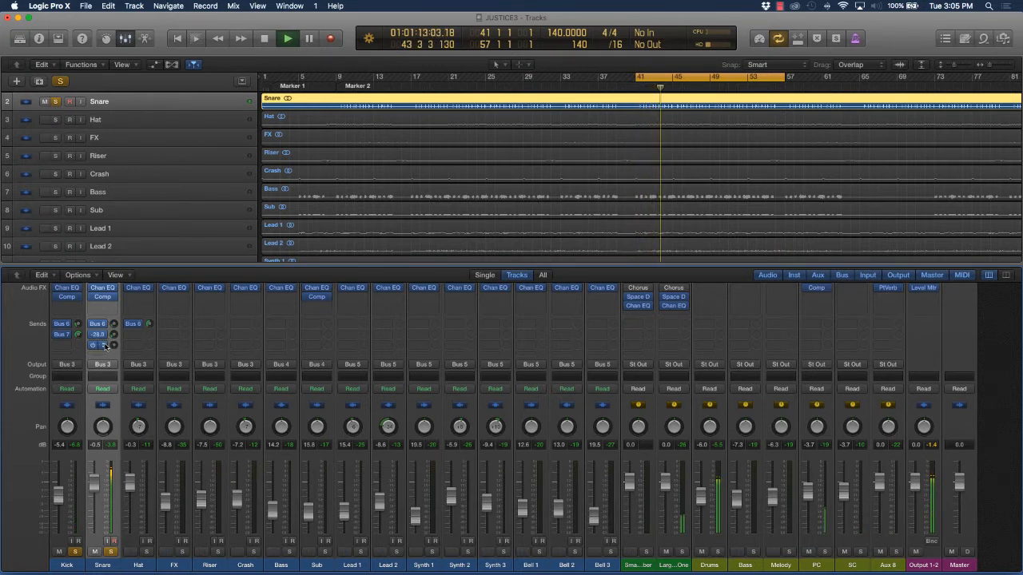
{"action": "left_click", "coordinate": [97, 334]}
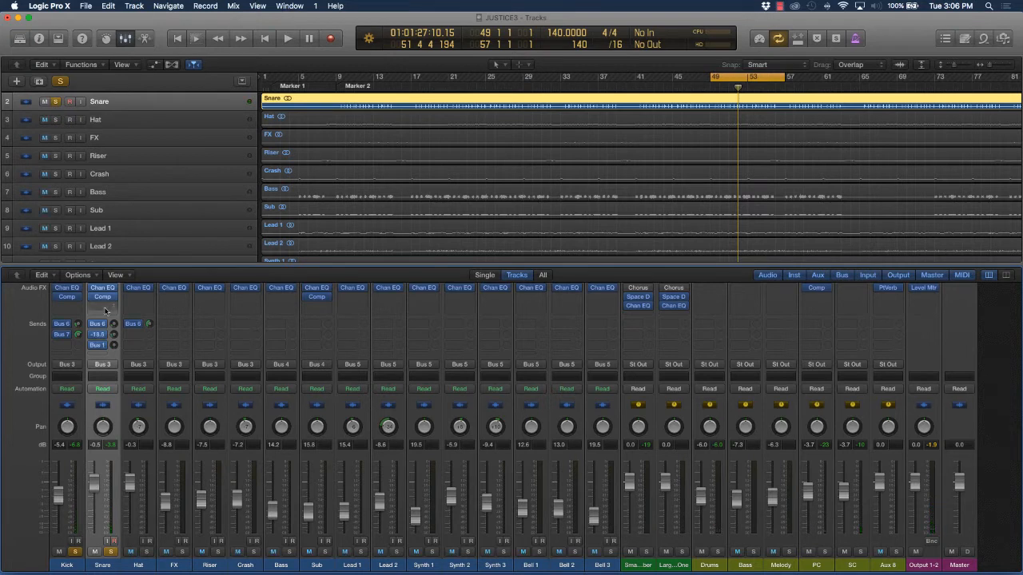
Solo the Hat alongside the Snare.
{"action": "left_click", "coordinate": [286, 38]}
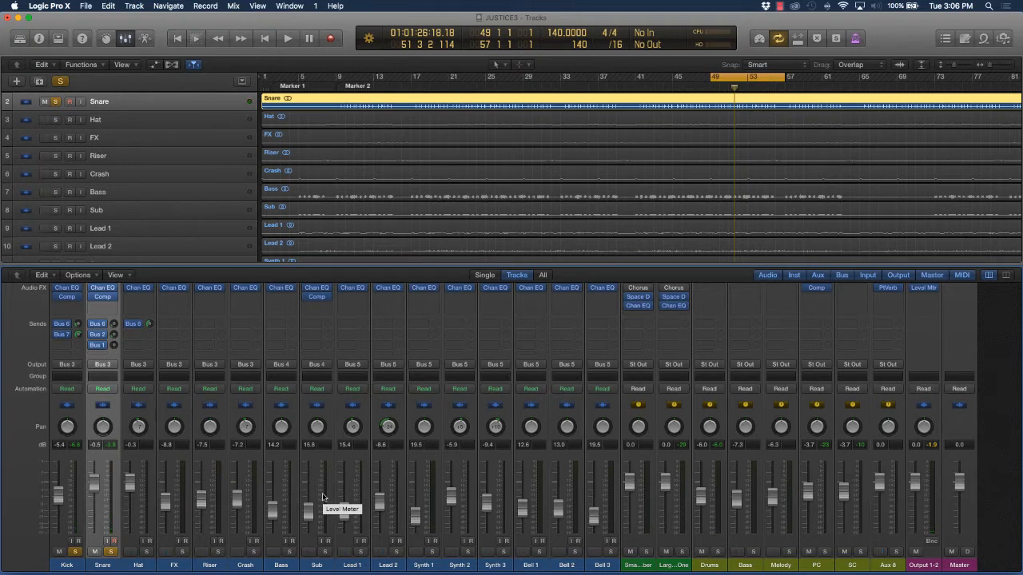
{"action": "mouse_move", "coordinate": [415, 538]}
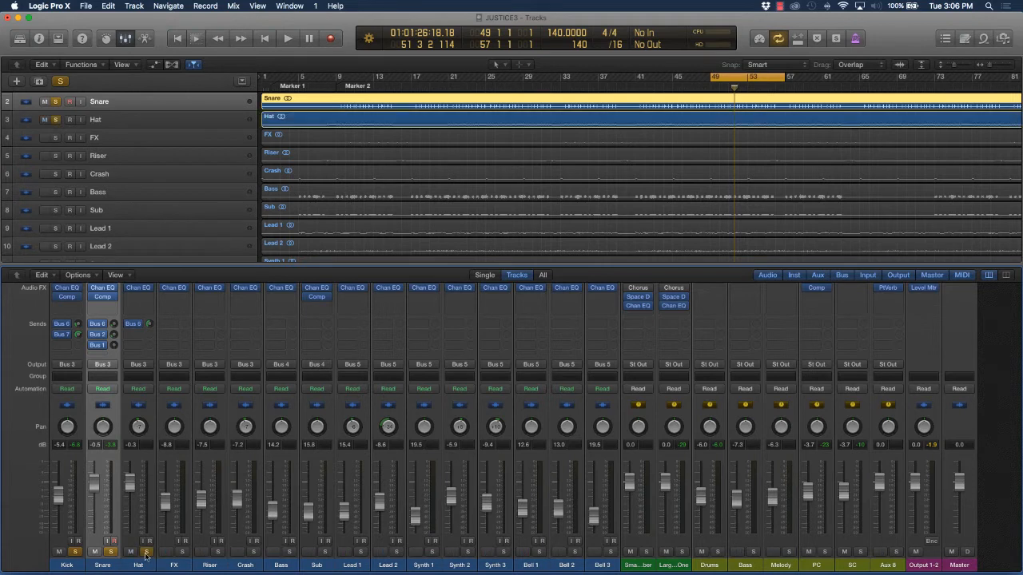
{"action": "left_click", "coordinate": [287, 38]}
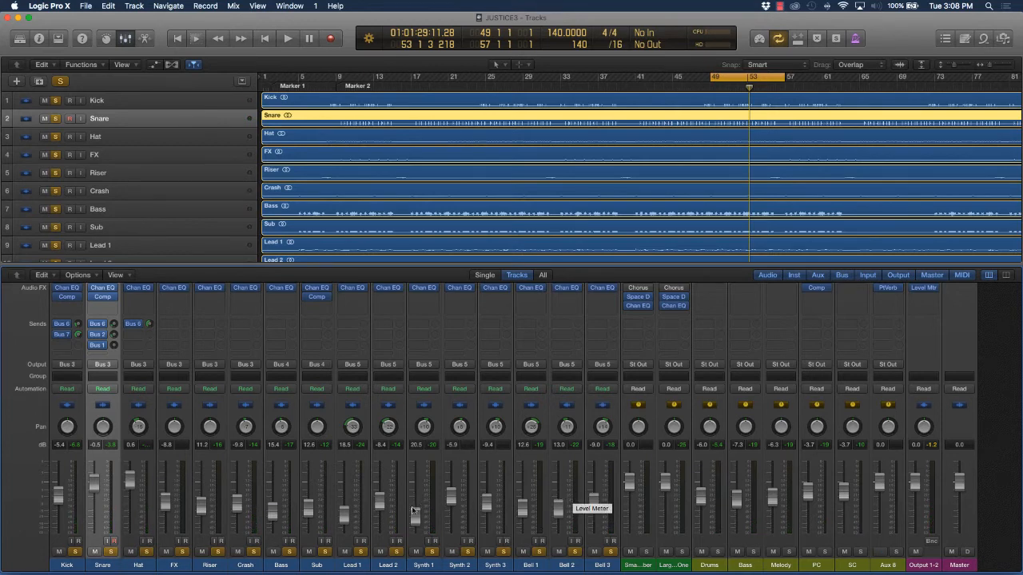
{"action": "mouse_move", "coordinate": [361, 522]}
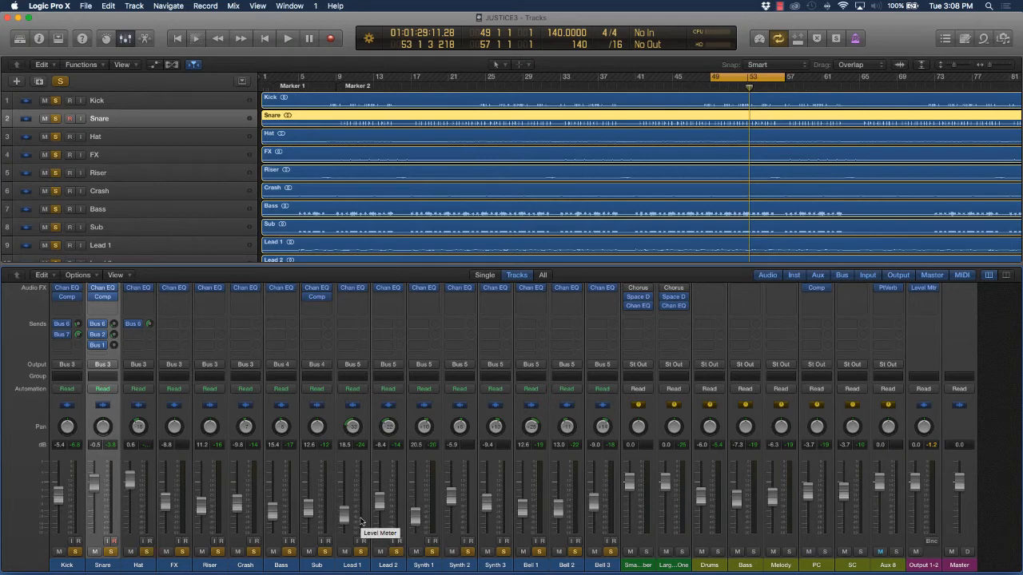
{"action": "mouse_move", "coordinate": [287, 499]}
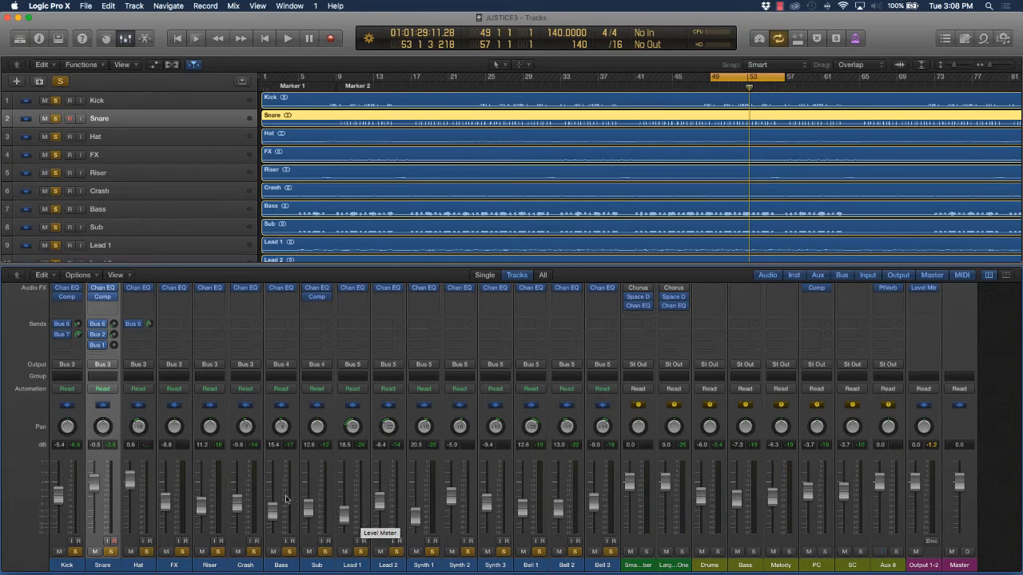
{"action": "mouse_move", "coordinate": [112, 334]}
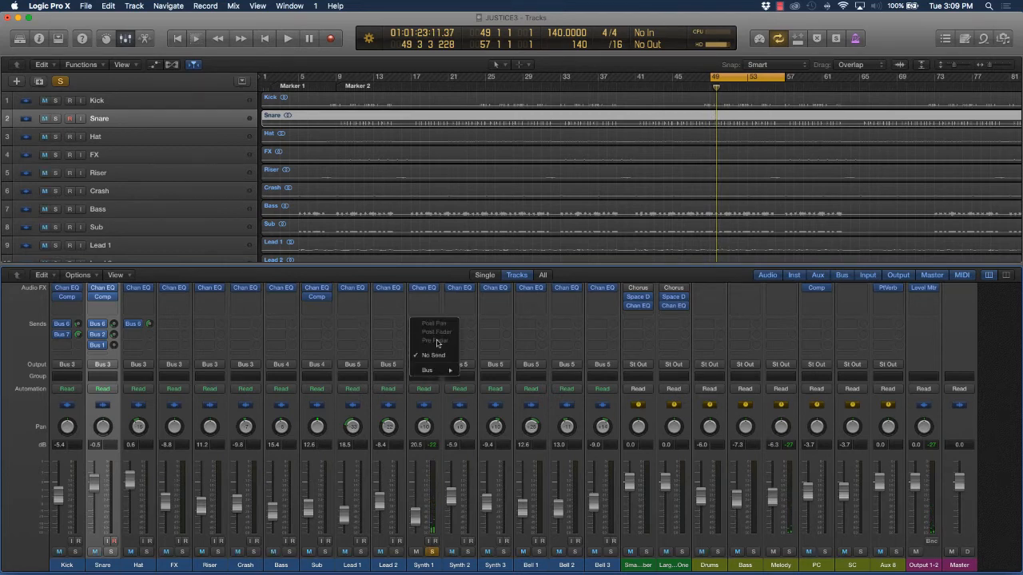
Leave Synth 1's send as No Send and solo Lead 1 instead of Synth 1.
{"action": "left_click", "coordinate": [427, 370]}
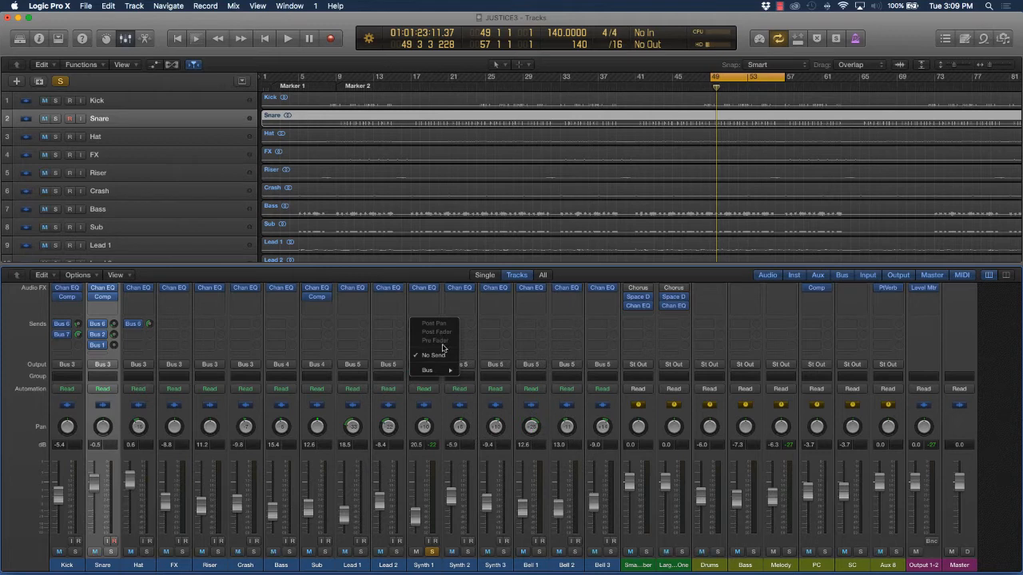
{"action": "left_click", "coordinate": [428, 370]}
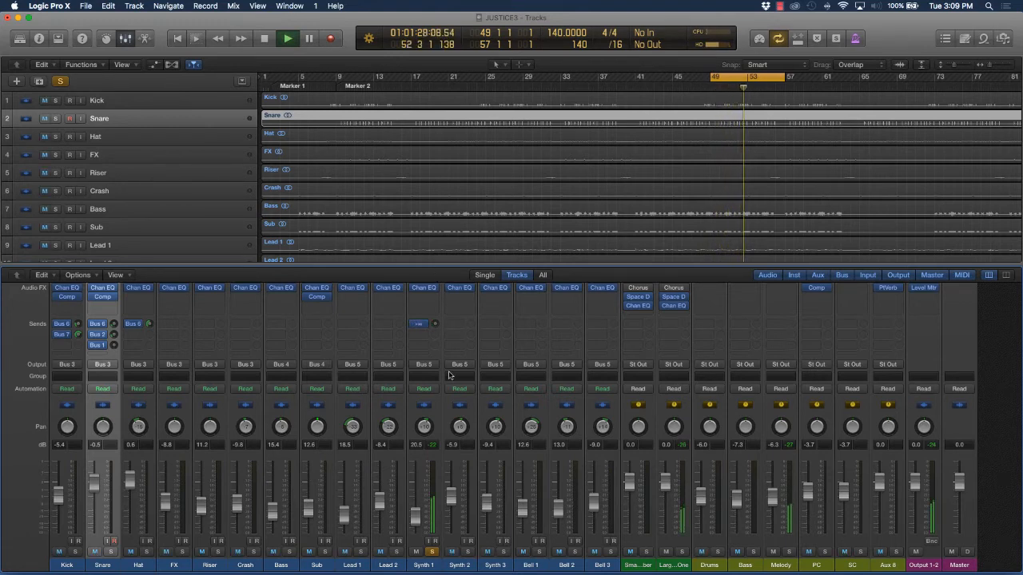
{"action": "left_click", "coordinate": [419, 323]}
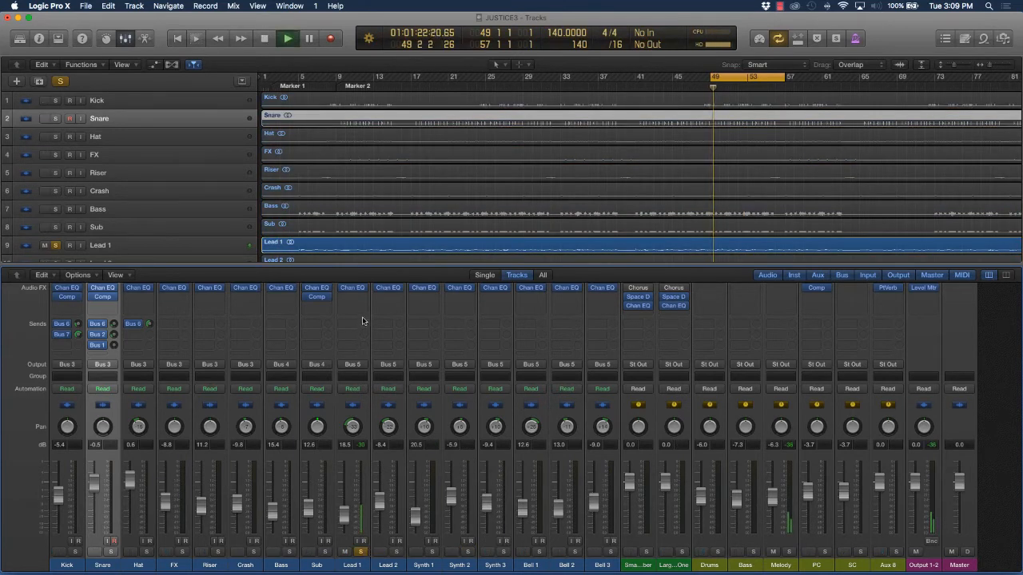
Send Lead 1 to Bus 2 and clear its solo.
{"action": "left_click", "coordinate": [353, 323]}
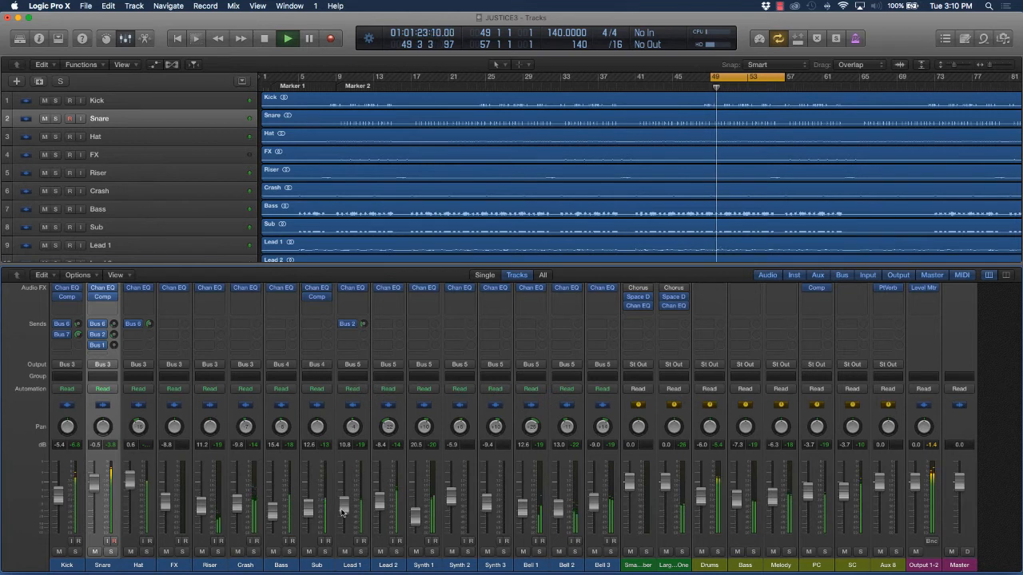
{"action": "left_click", "coordinate": [286, 38]}
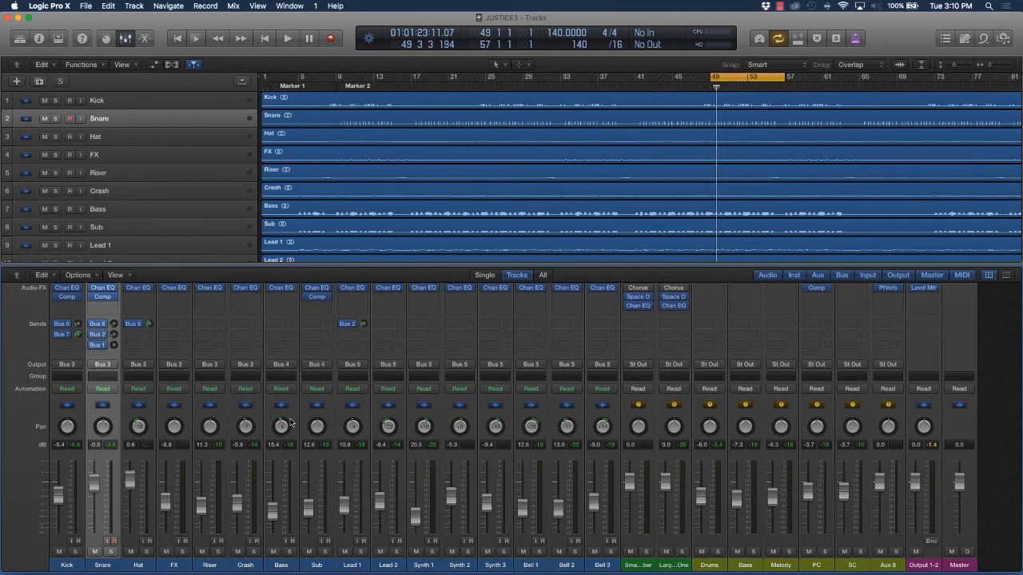
{"action": "mouse_move", "coordinate": [281, 425]}
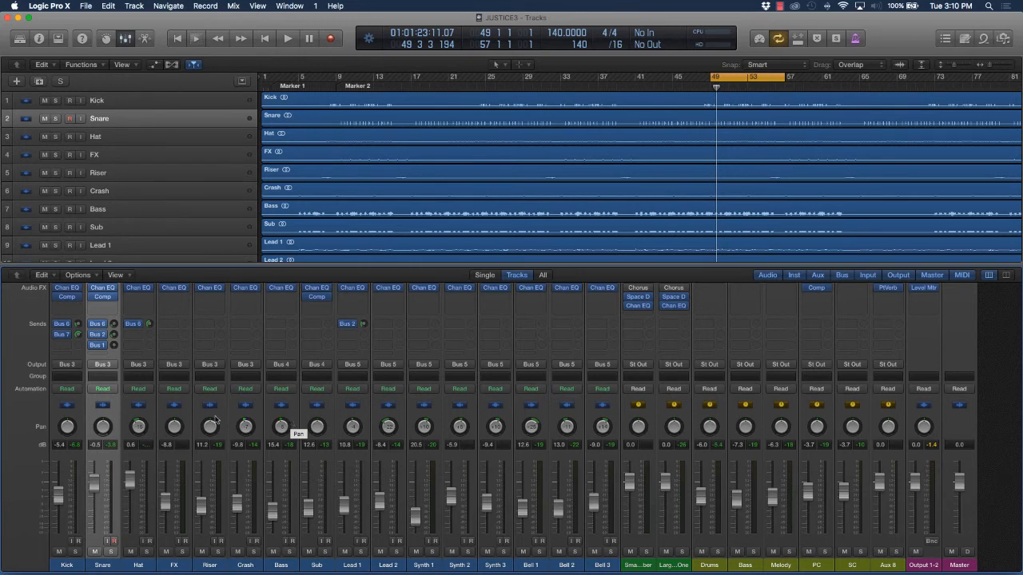
Send the Hat to the Bus 2 Large Hall reverb and solo the drums and bass.
{"action": "left_click", "coordinate": [138, 324]}
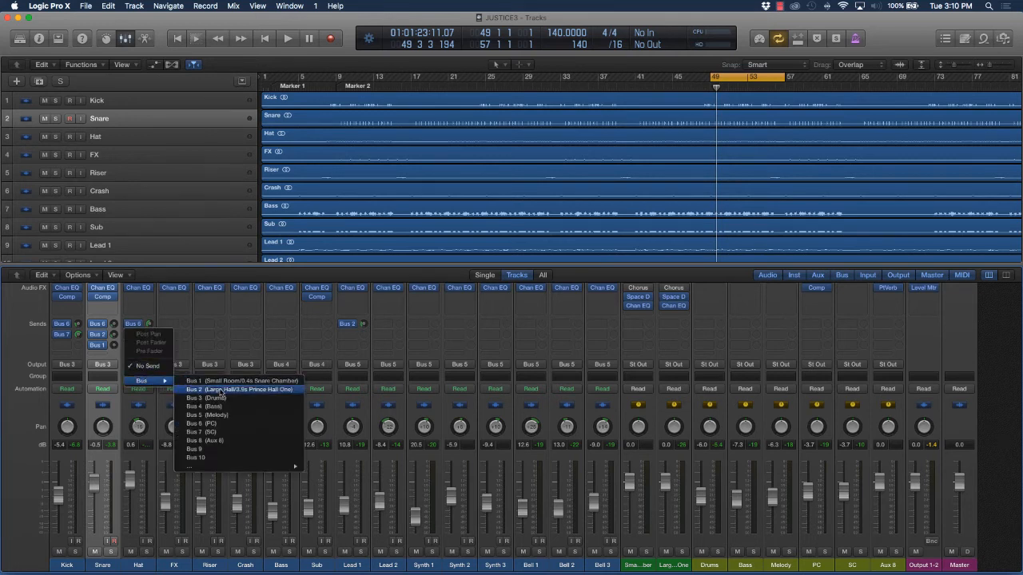
{"action": "mouse_move", "coordinate": [239, 393]}
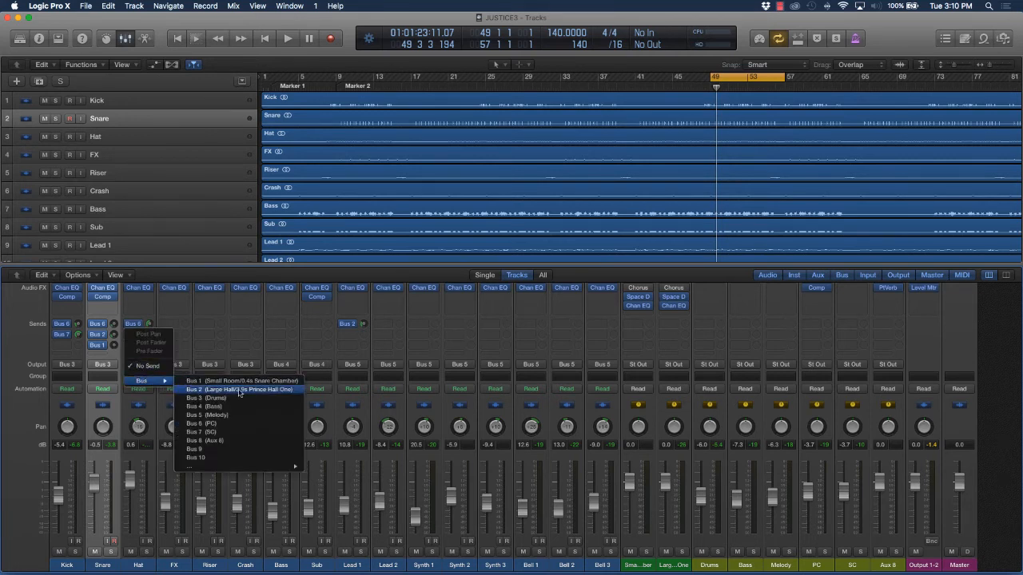
{"action": "left_click", "coordinate": [227, 389]}
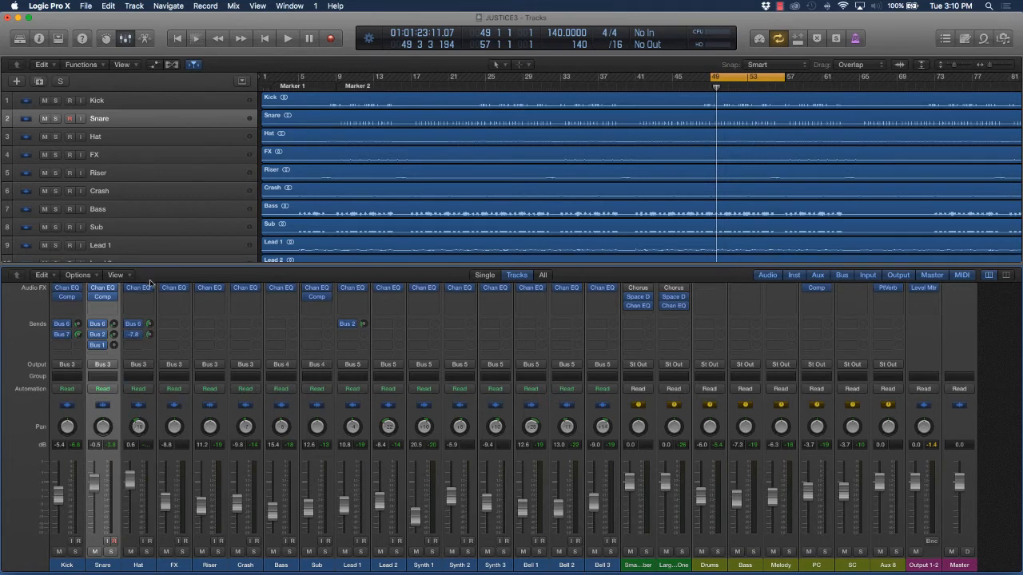
{"action": "left_click", "coordinate": [287, 38]}
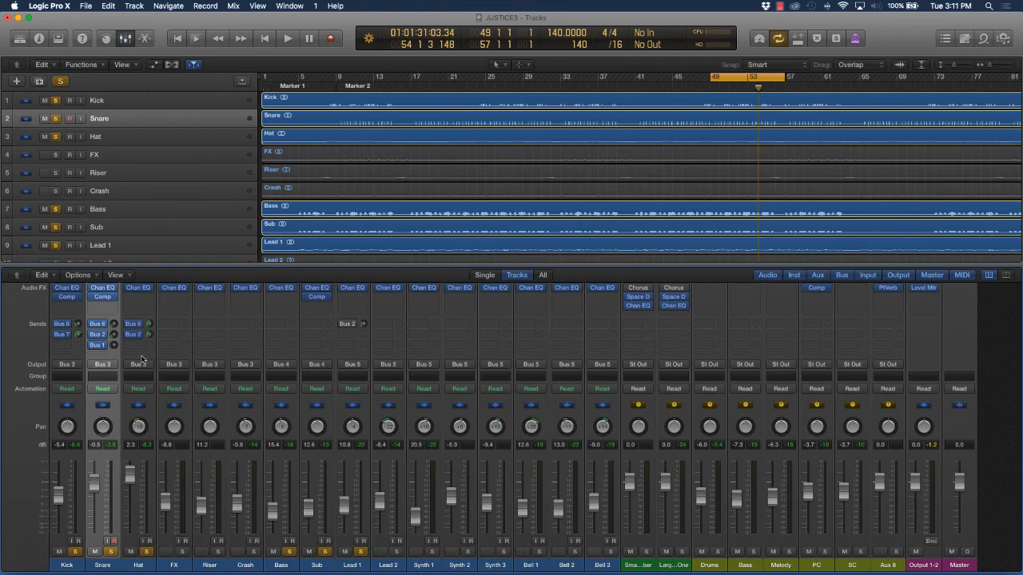
{"action": "mouse_move", "coordinate": [413, 477]}
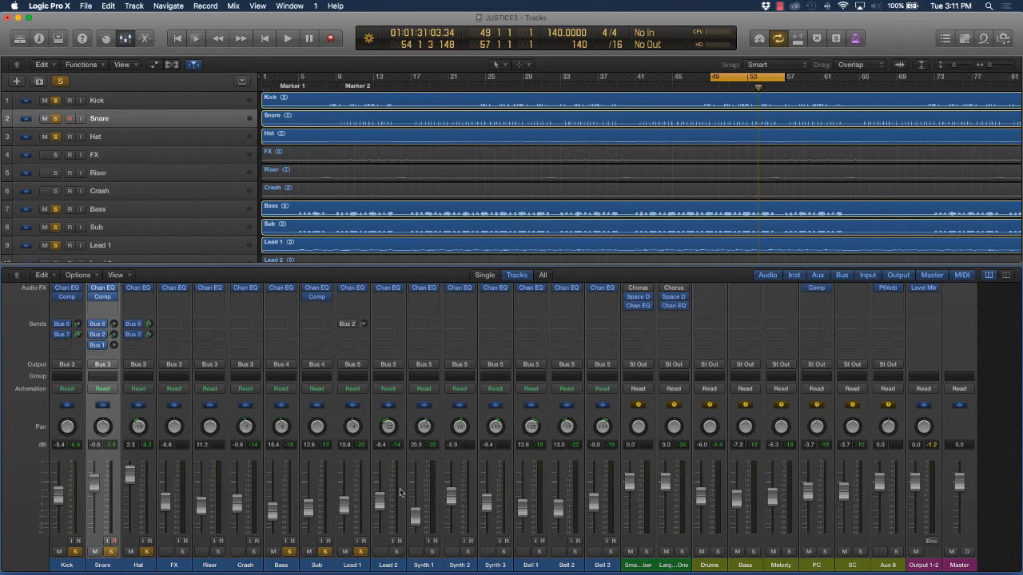
{"action": "mouse_move", "coordinate": [102, 374]}
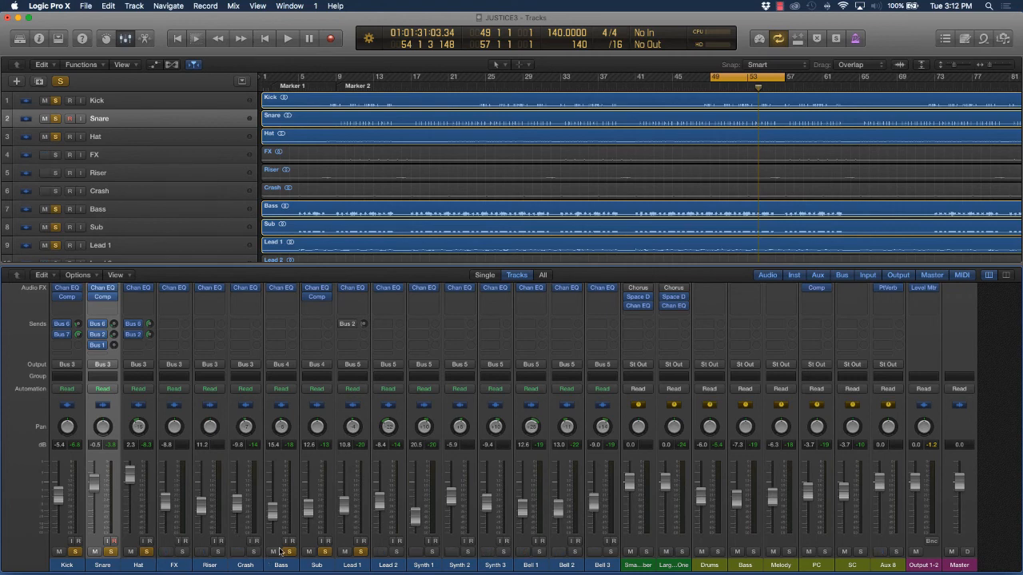
{"action": "mouse_move", "coordinate": [281, 552]}
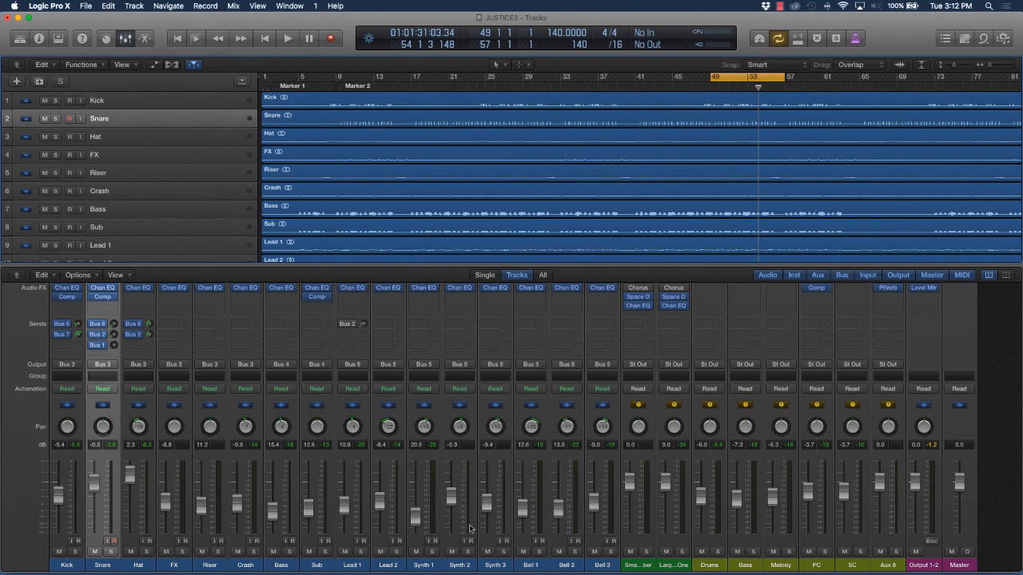
{"action": "mouse_move", "coordinate": [347, 518]}
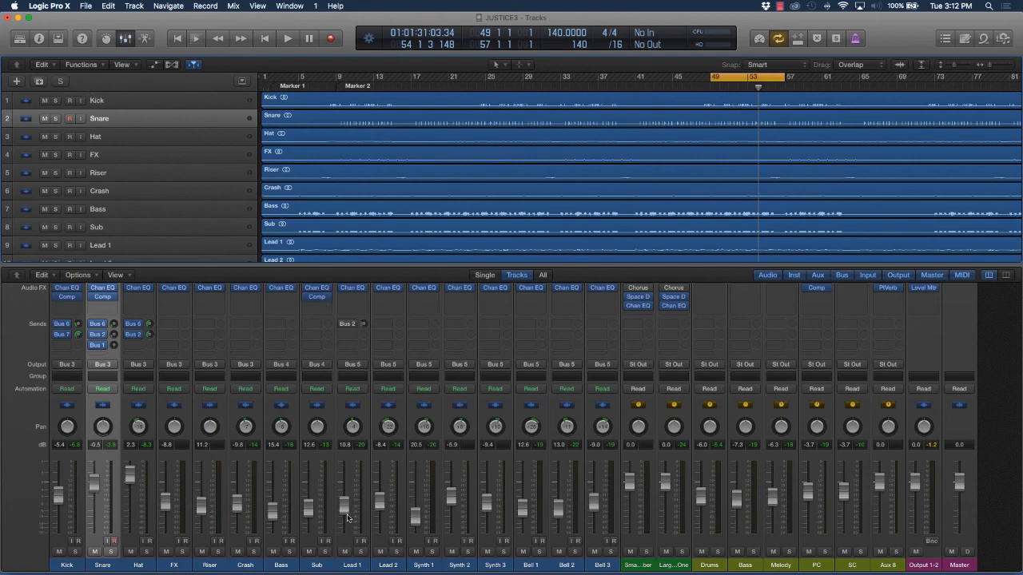